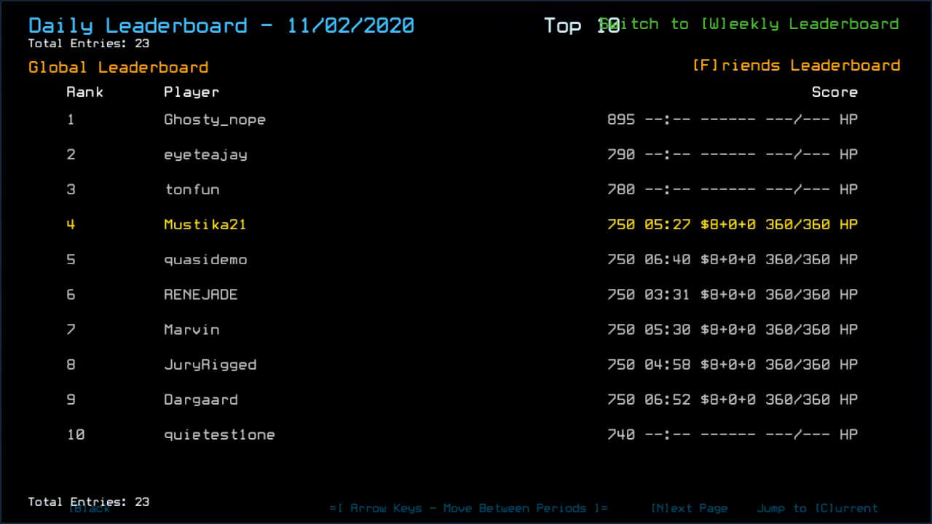
pyautogui.moveTo(658, 117)
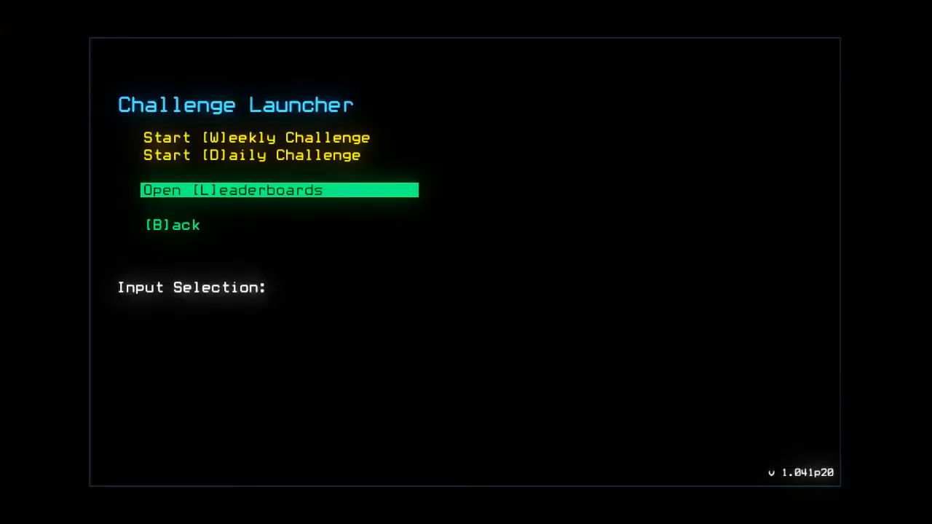
# Launch the Daily Challenge from the Challenge Launcher so the three drones dock at the derelict
pyautogui.press('l')
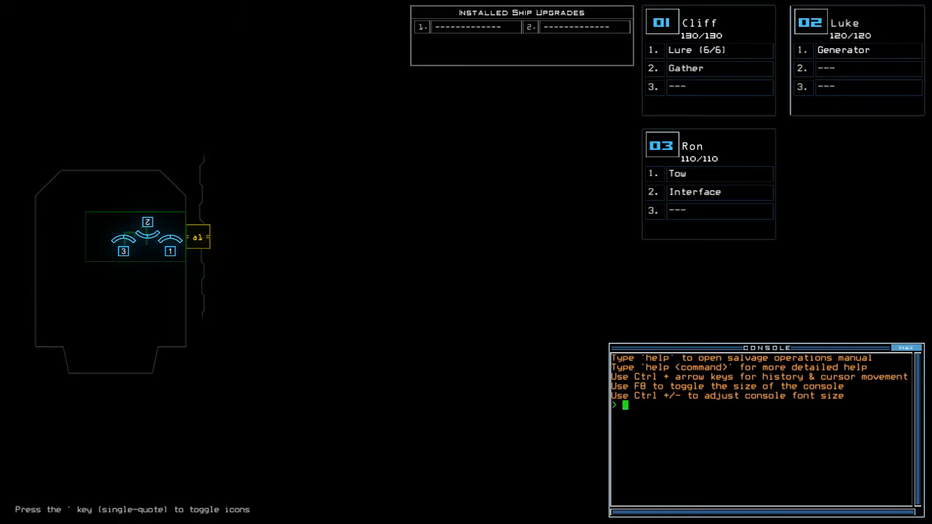
# Check the derelict's status and swap Cliff's upgrade modules onto Ron
pyautogui.write('status')
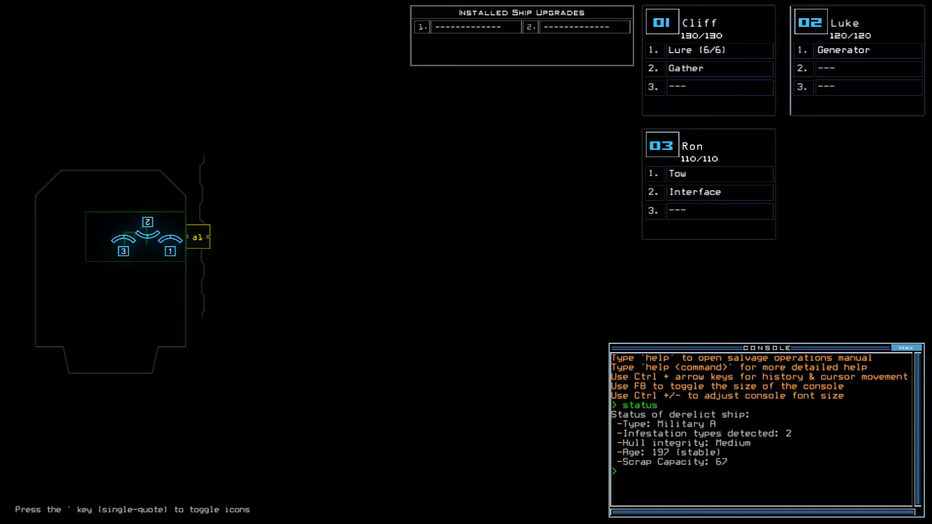
pyautogui.write('swap')
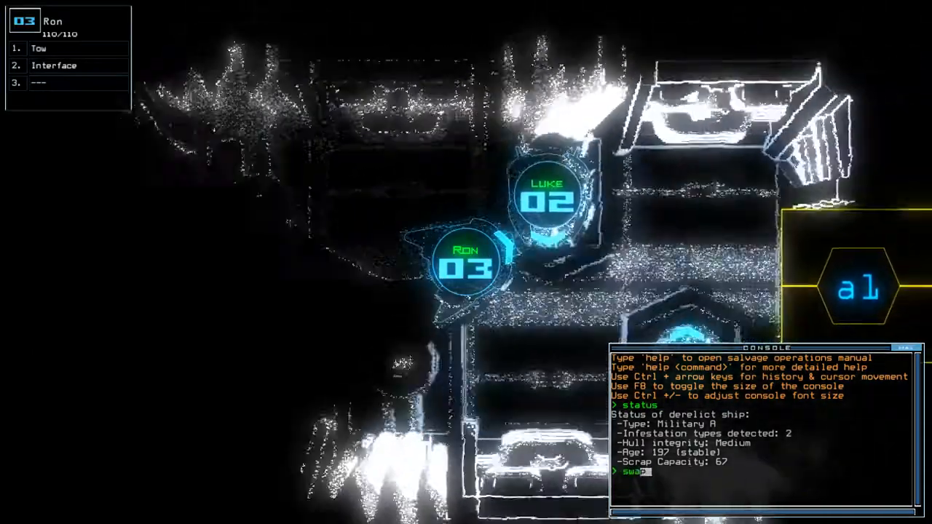
pyautogui.press('enter')
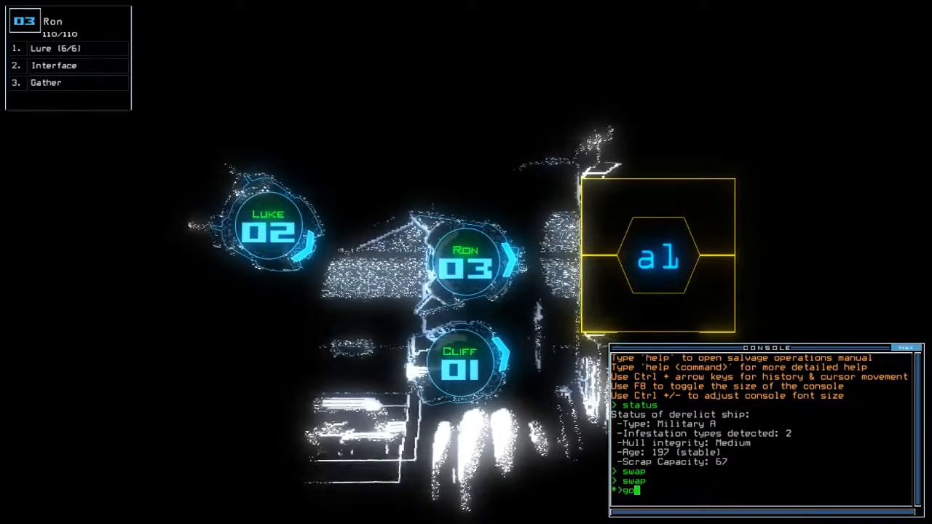
# Launch the mission, activate the generator in r1 and view the ship schematic
pyautogui.press('enter')
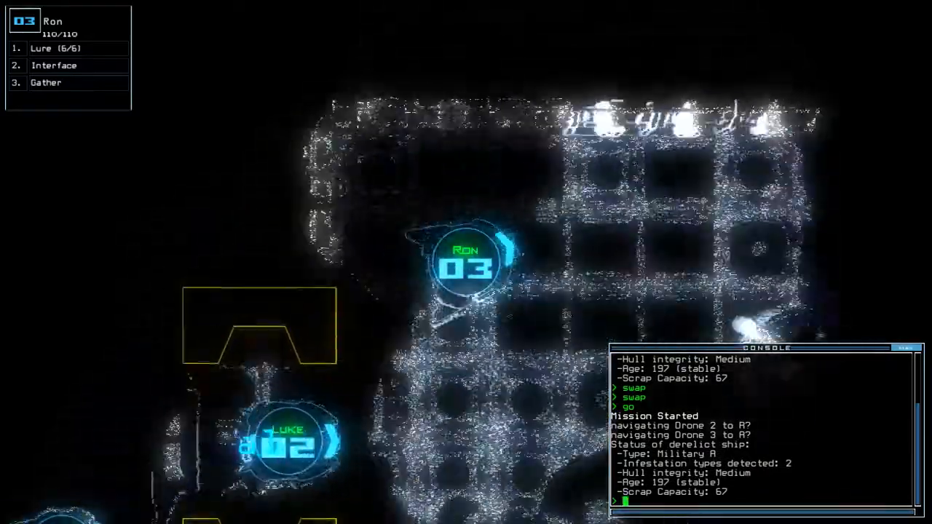
pyautogui.write('ra')
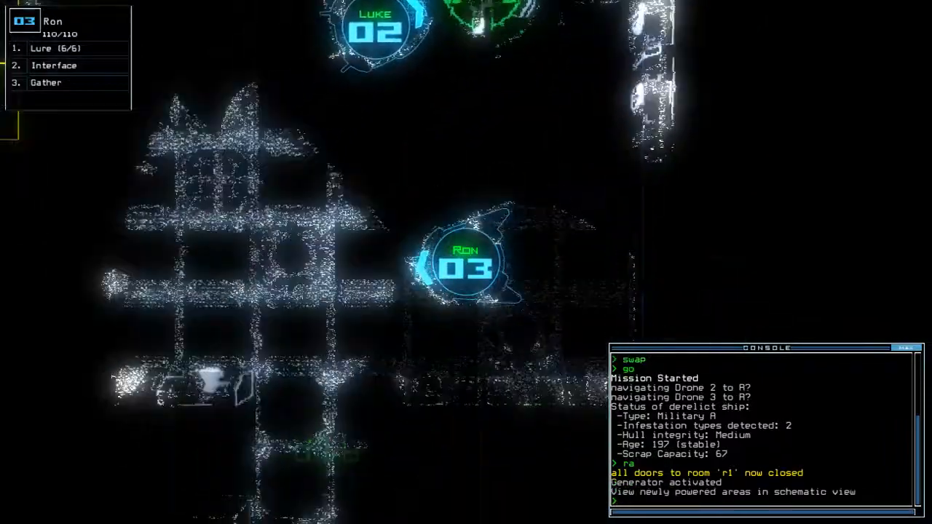
pyautogui.press("'")
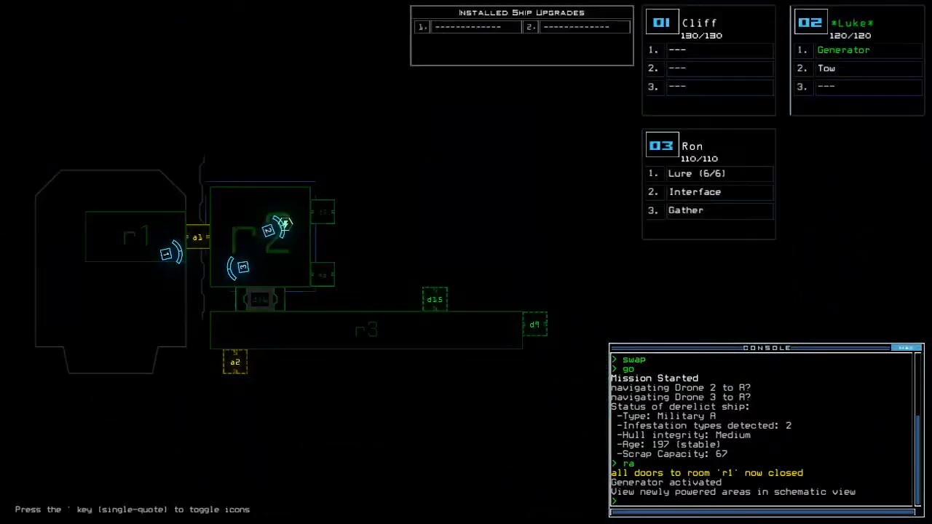
# Drop a lure, gather scrap, close doors and send drone 2 onward, recovering the lure
pyautogui.write('xx r2')
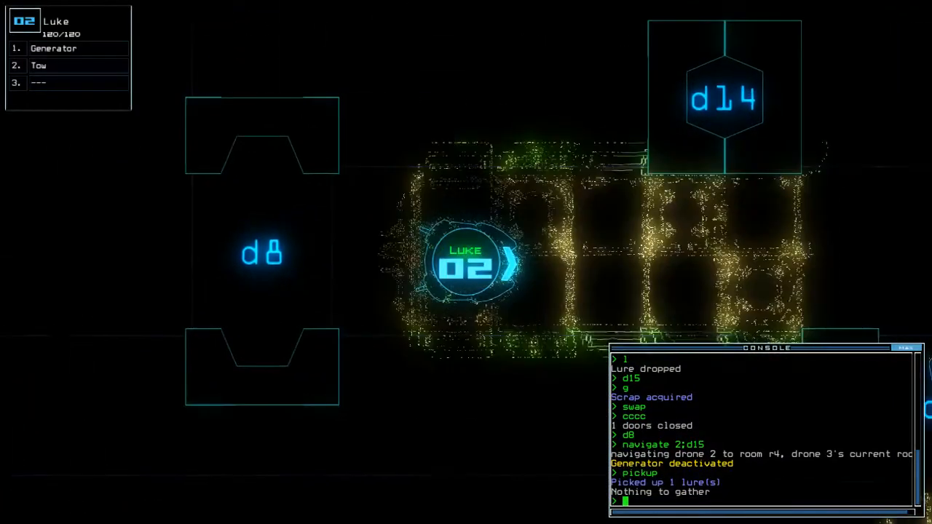
# Have Luke tow derelict drone John while Ron powers a generator, gathers scrap and drops a lure
pyautogui.write('t')
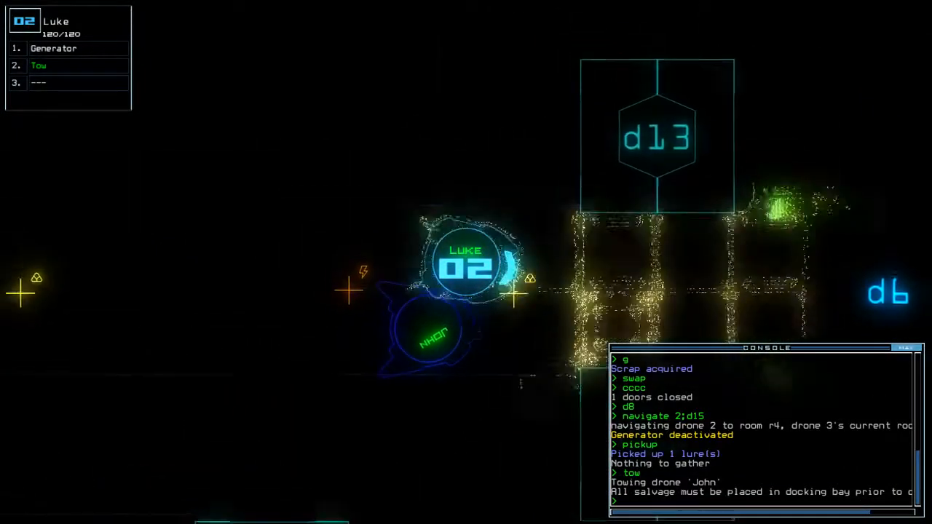
pyautogui.write('g')
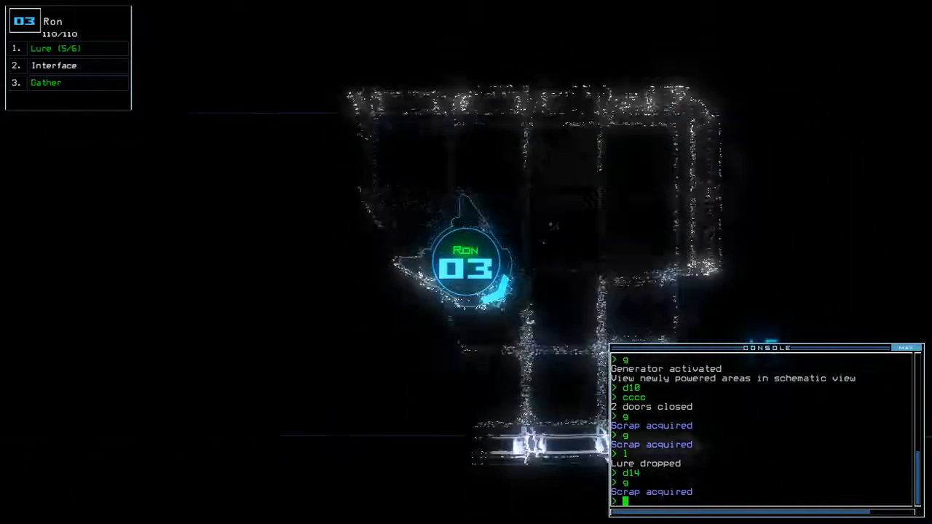
# Scan the rooms for new items, send Luke toward r5 and view the schematic
pyautogui.write('d')
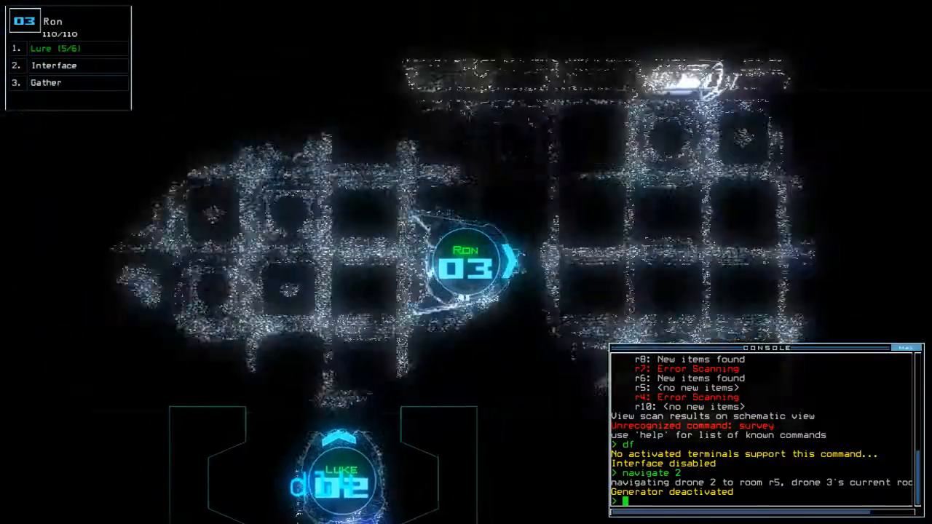
pyautogui.press("'")
pyautogui.write('g')
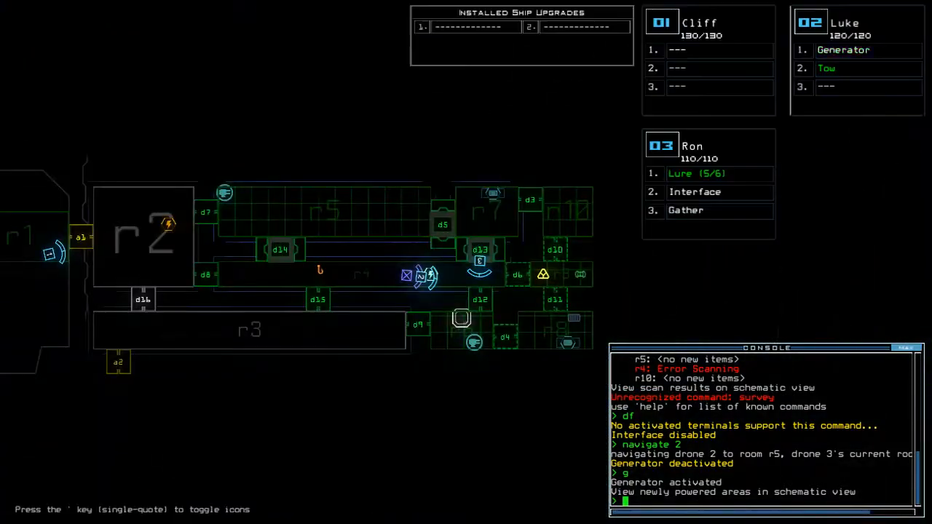
# Reactivate the generator and seal the doors with cccc as a creature attacks d12
pyautogui.write('cccc')
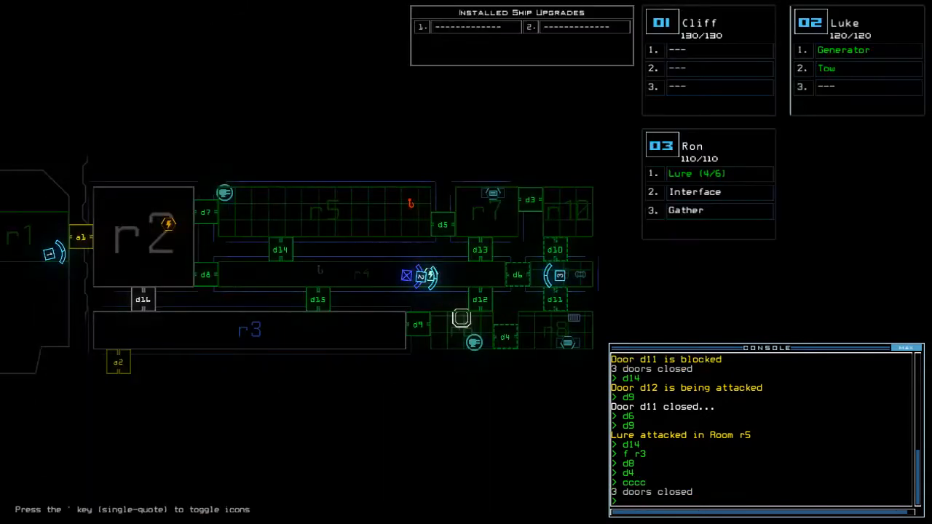
# Have Ron switch on the ship defenses through the interface and recover the dropped lure
pyautogui.write('d')
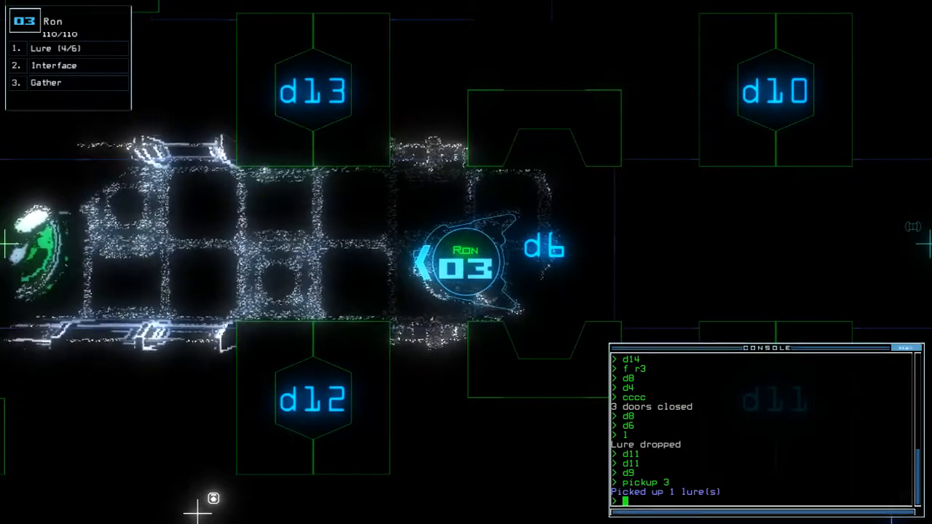
pyautogui.press("'")
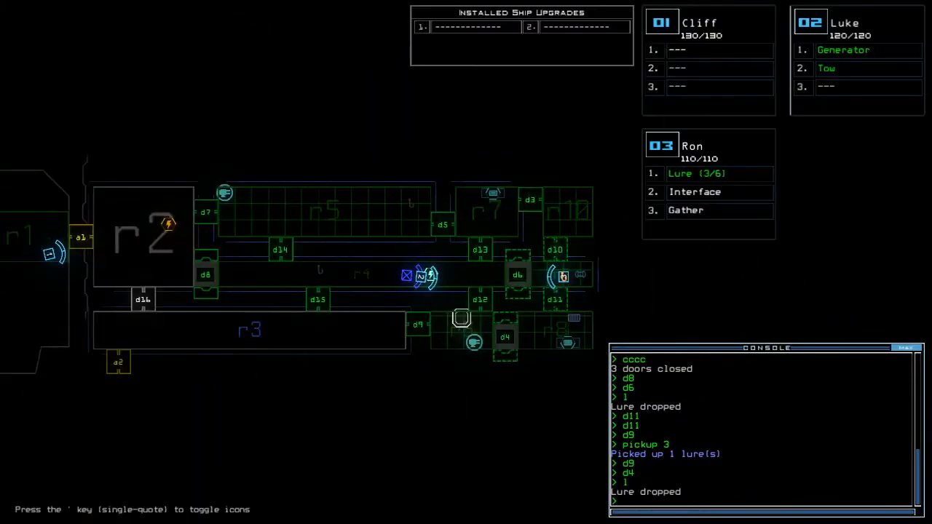
pyautogui.write('d')
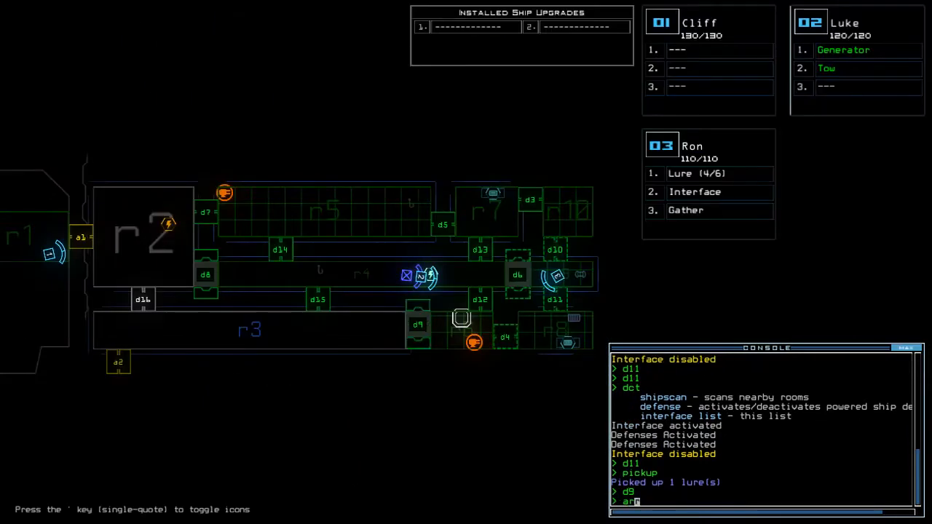
# Open r1's doors with arr and recall drones 2 and 3 while r6 defenses kill thirty enemies
pyautogui.write('arr')
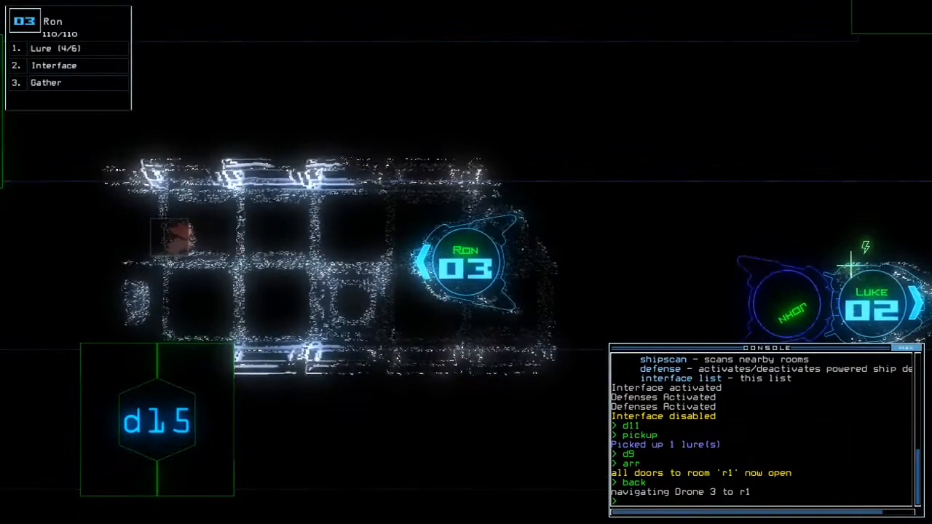
pyautogui.press("'")
pyautogui.write('end')
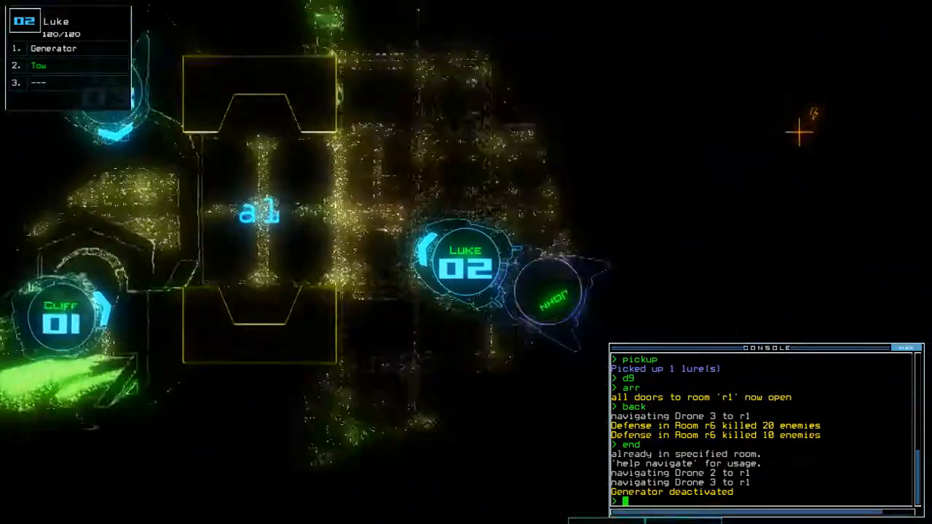
# Release Luke's tow, give Cliff a generator and Luke a stun, send drones to r2 and r4, then shipscan
pyautogui.press("'")
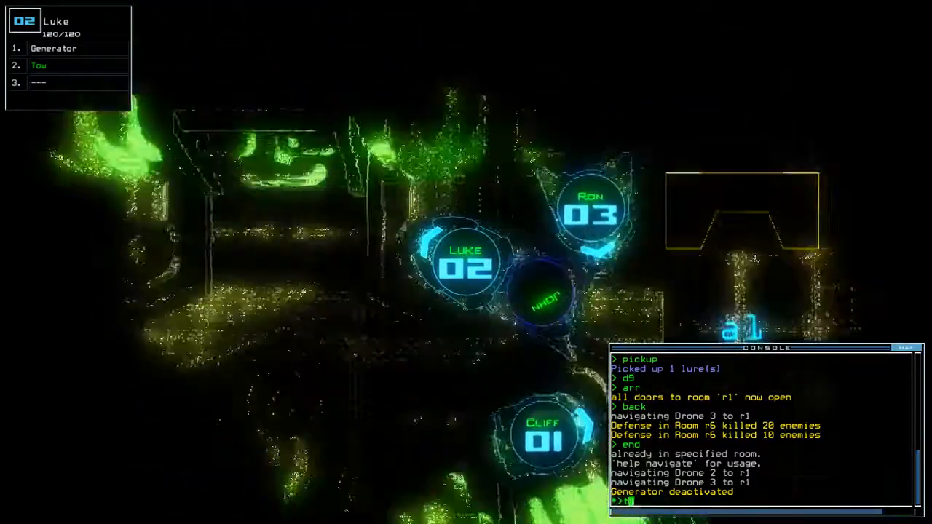
pyautogui.write('tow')
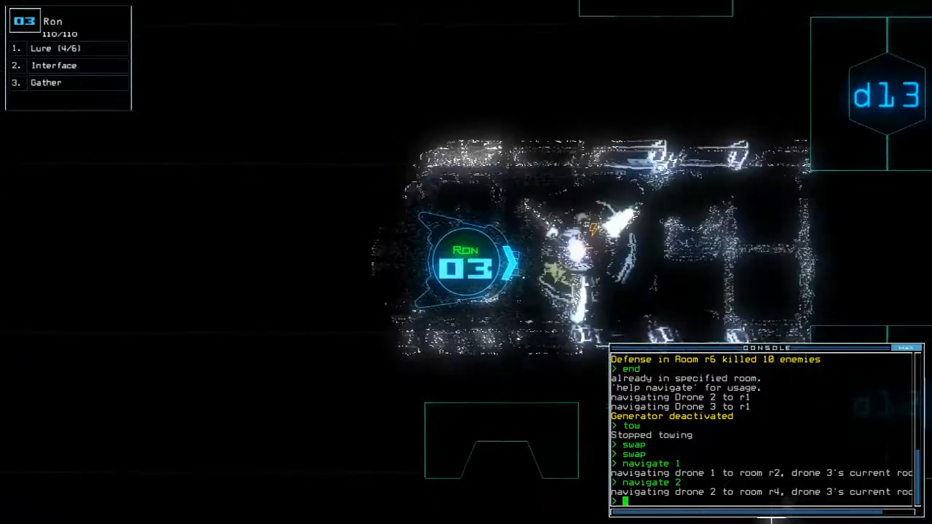
pyautogui.write('generator')
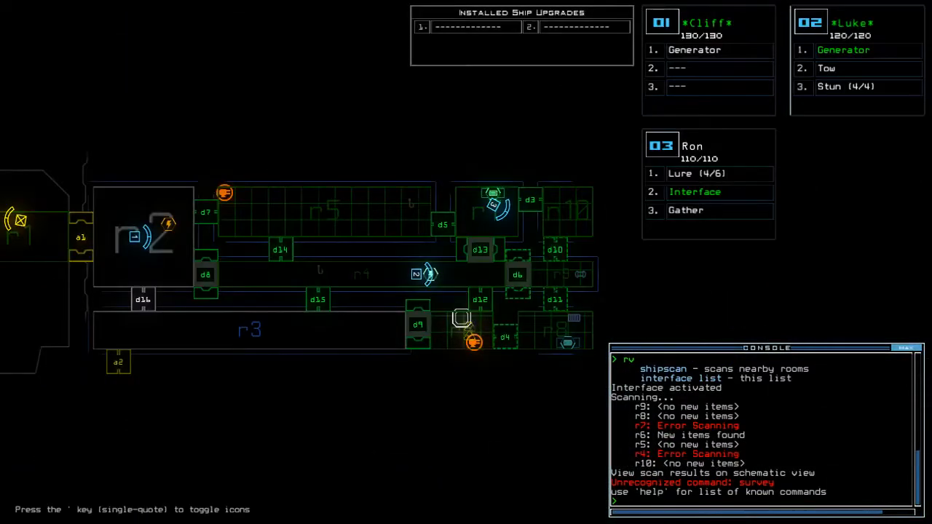
# Gather the remaining scrap, switch off generators and recall all three drones to r1
pyautogui.write('generator')
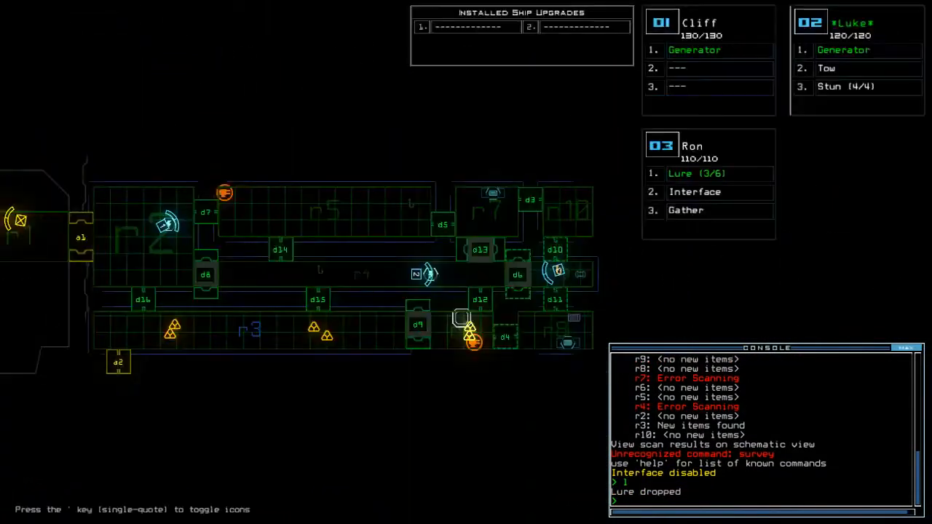
pyautogui.write('d11')
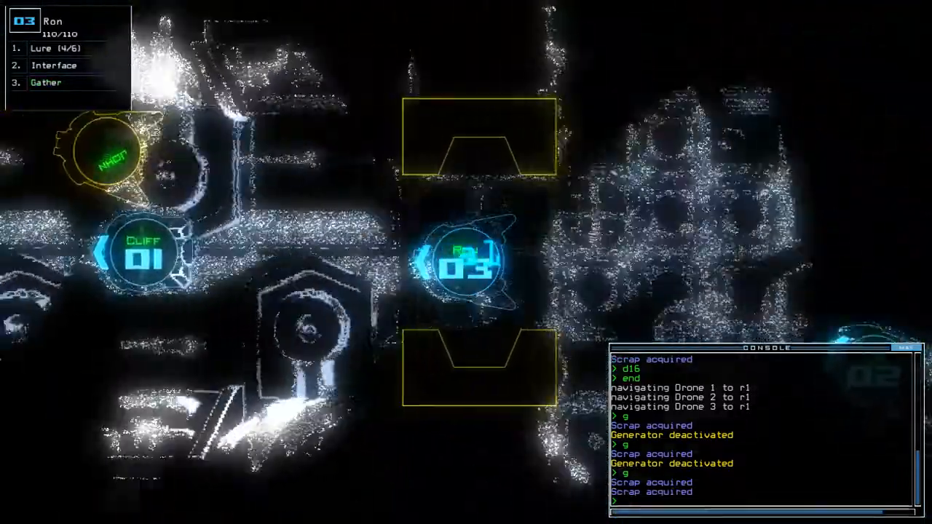
pyautogui.press("'")
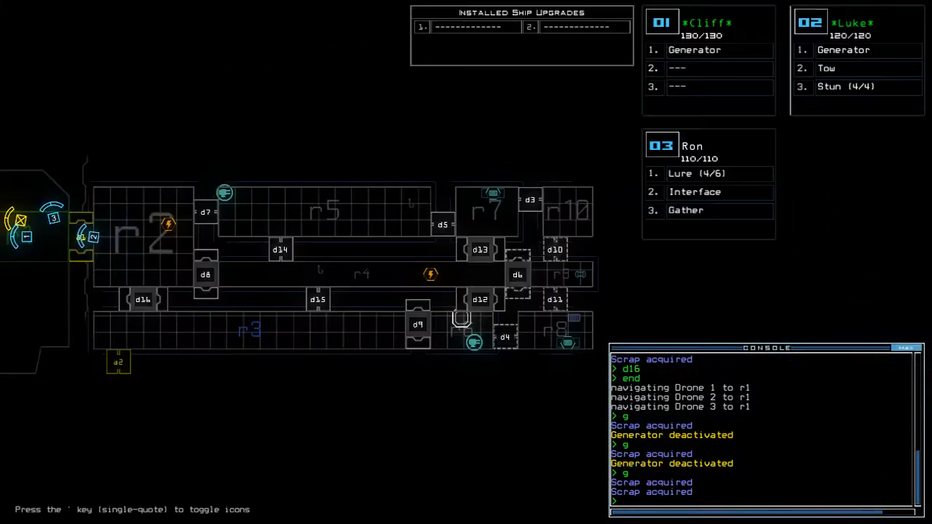
# Depart the derelict via 'out' with 16 scrap and accept the 1015-point score to load the leaderboard
pyautogui.write('out')
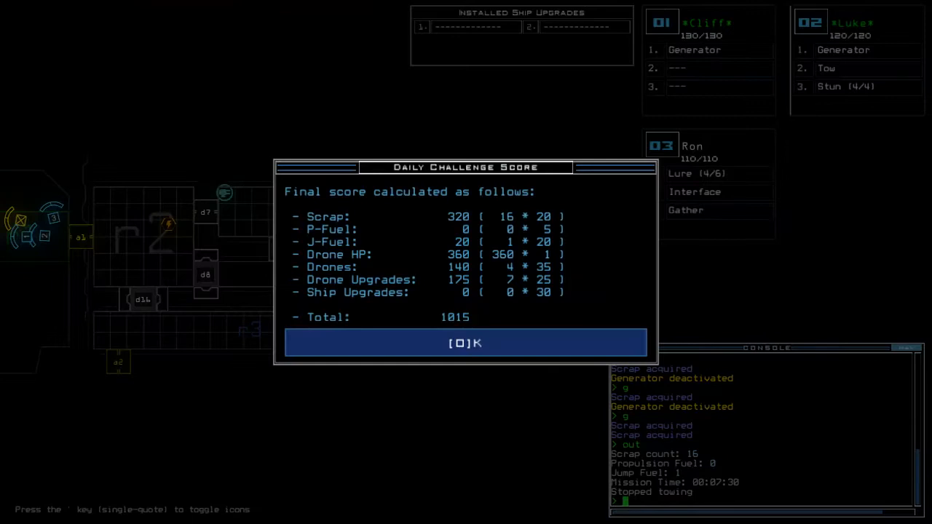
pyautogui.click(466, 344)
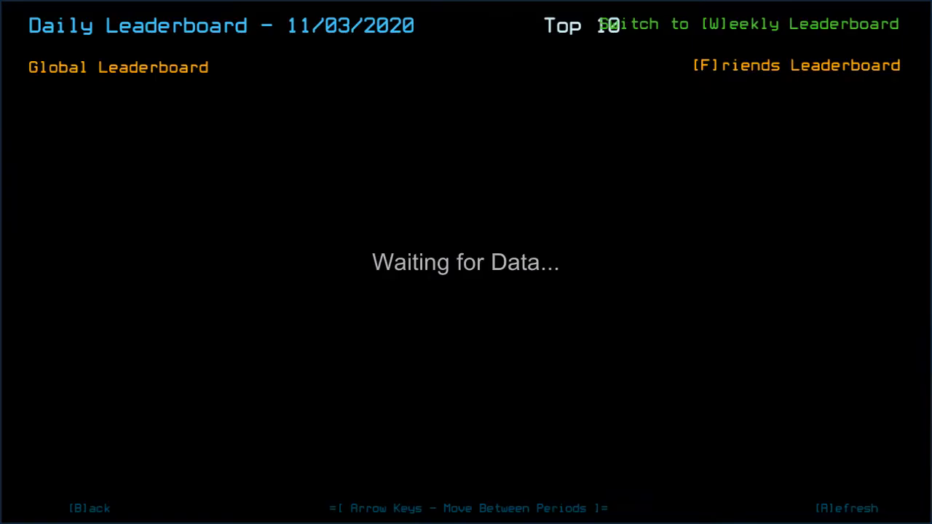